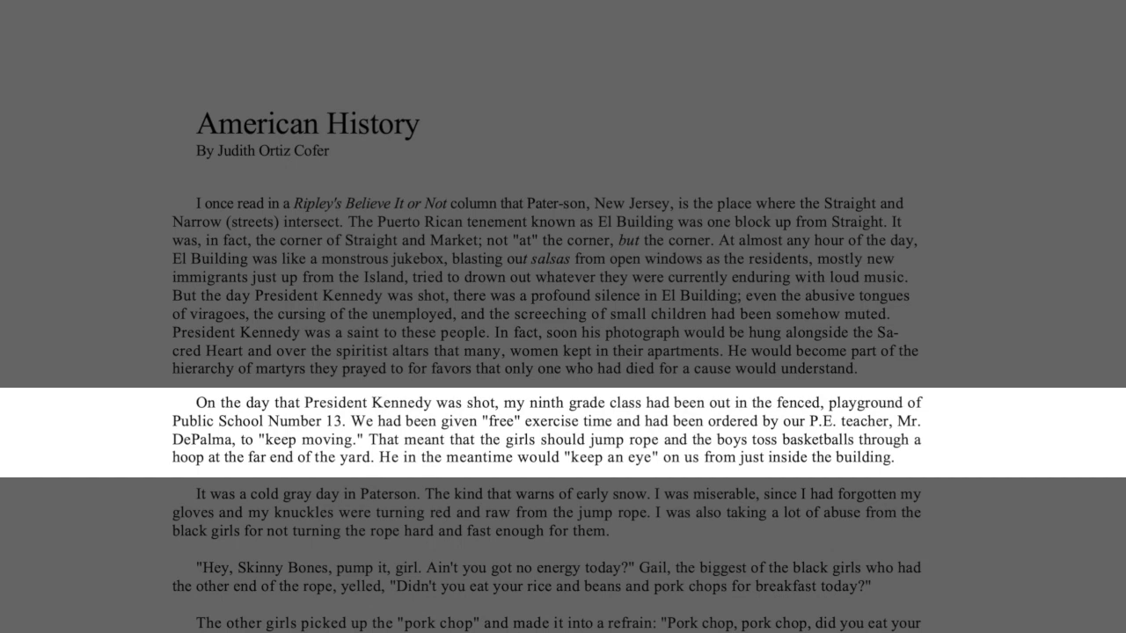
scroll("down", 3)
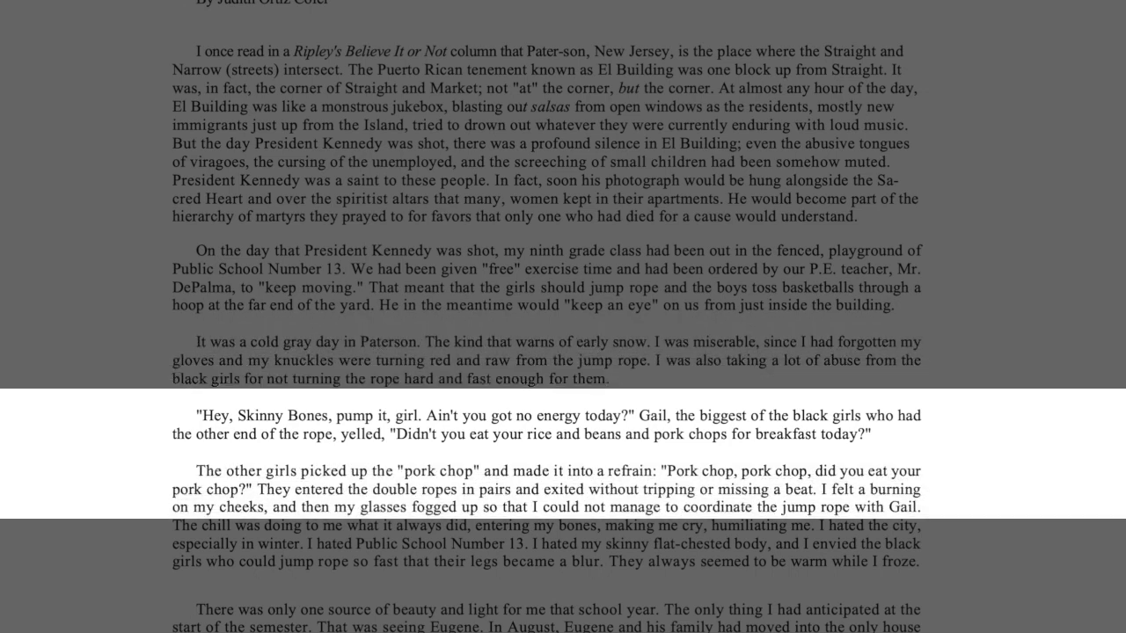
scroll("down", 3)
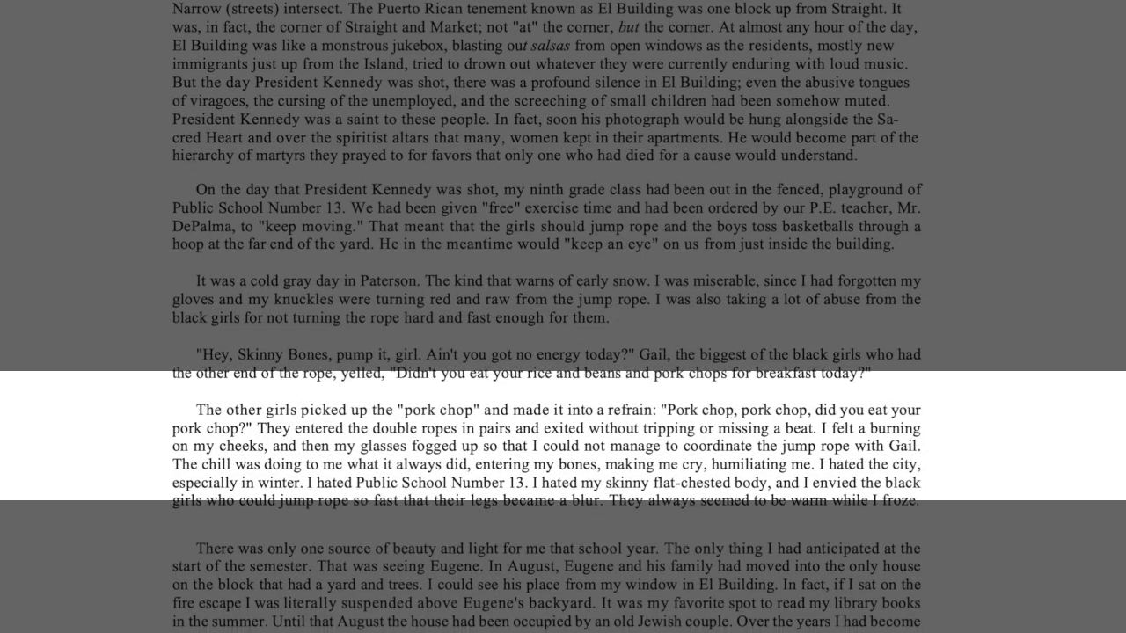
scroll("down", 3)
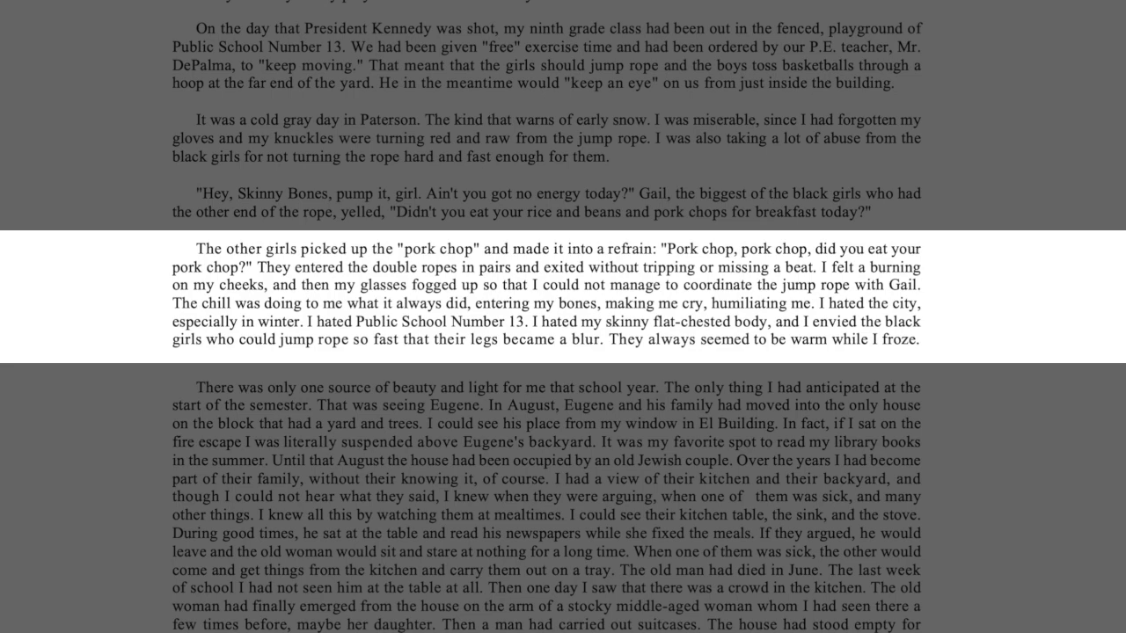
scroll("down", 3)
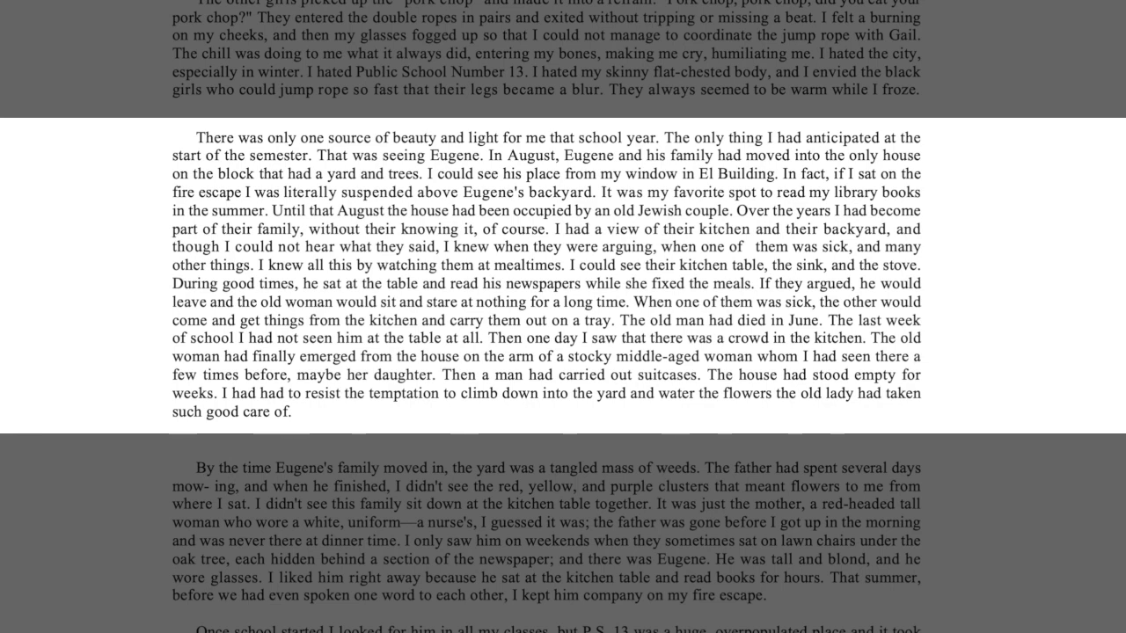
scroll("down", 3)
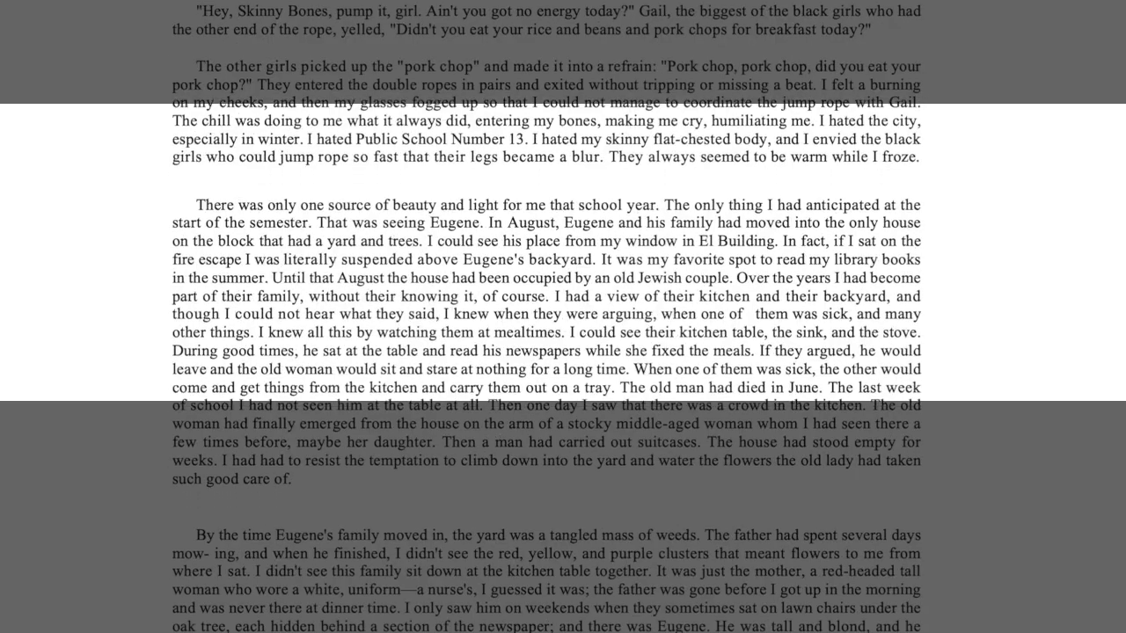
scroll("down", 3)
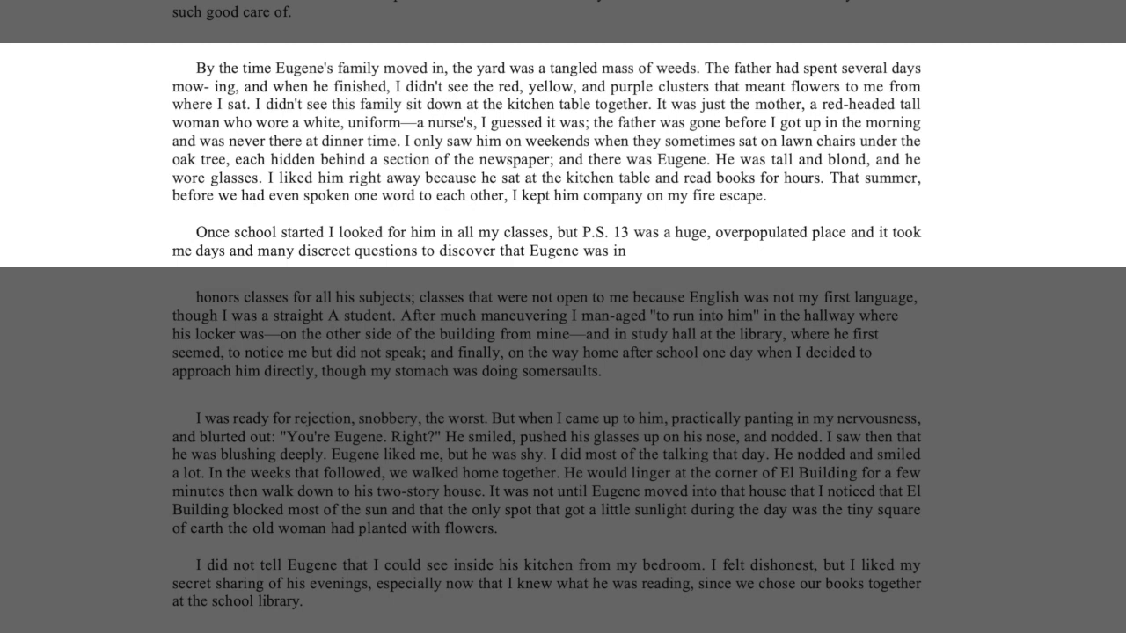
scroll("down", 3)
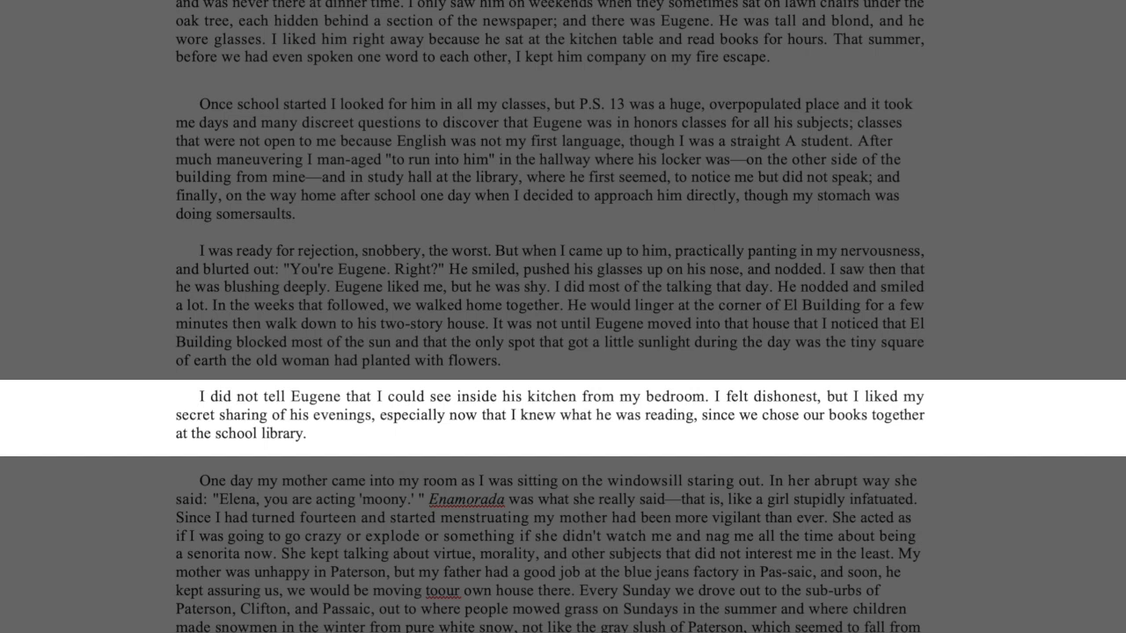
scroll("down", 3)
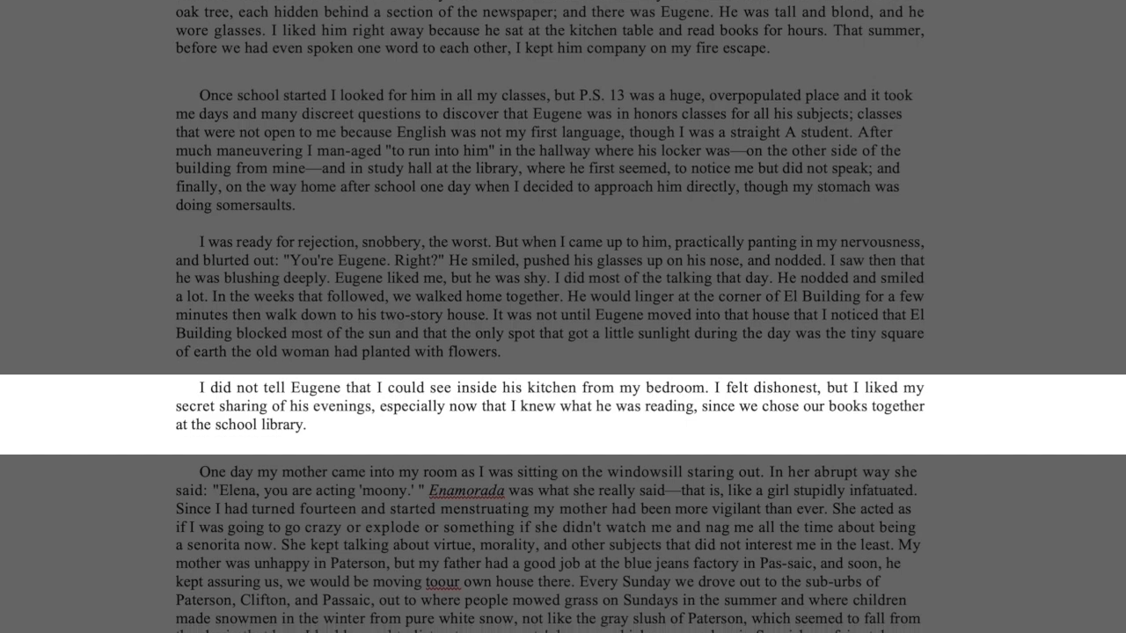
scroll("down", 3)
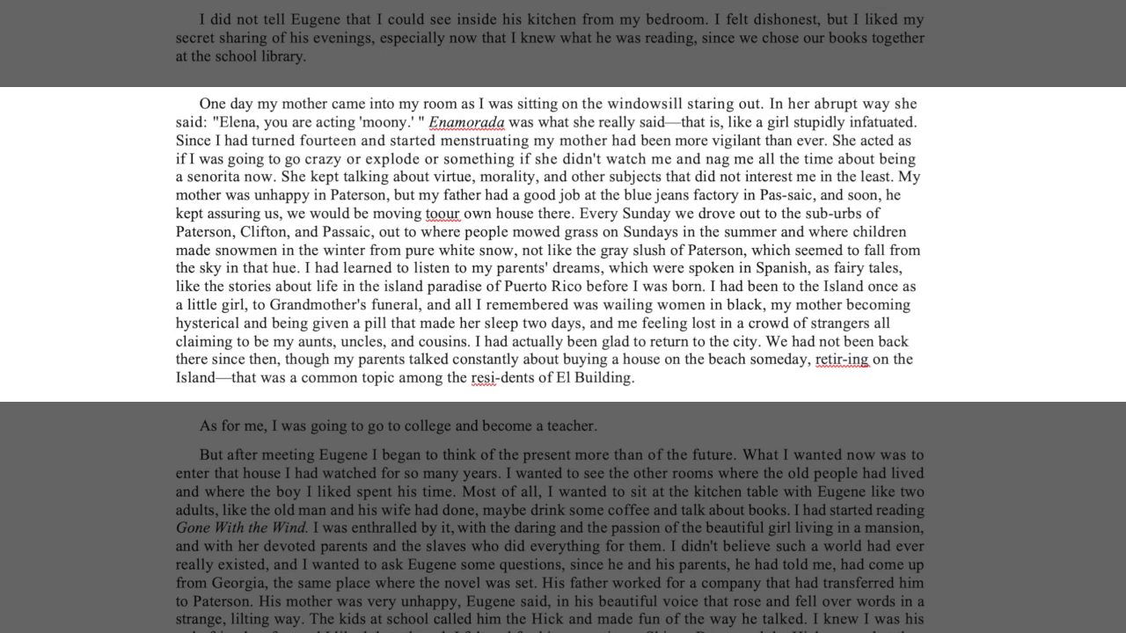
scroll("down", 3)
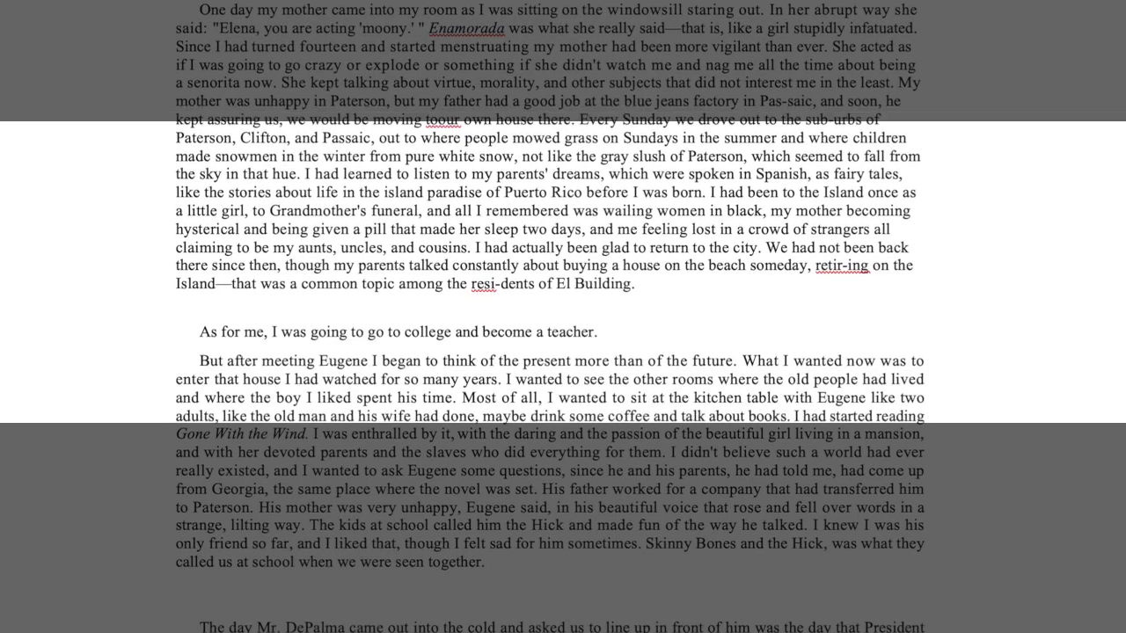
scroll("down", 3)
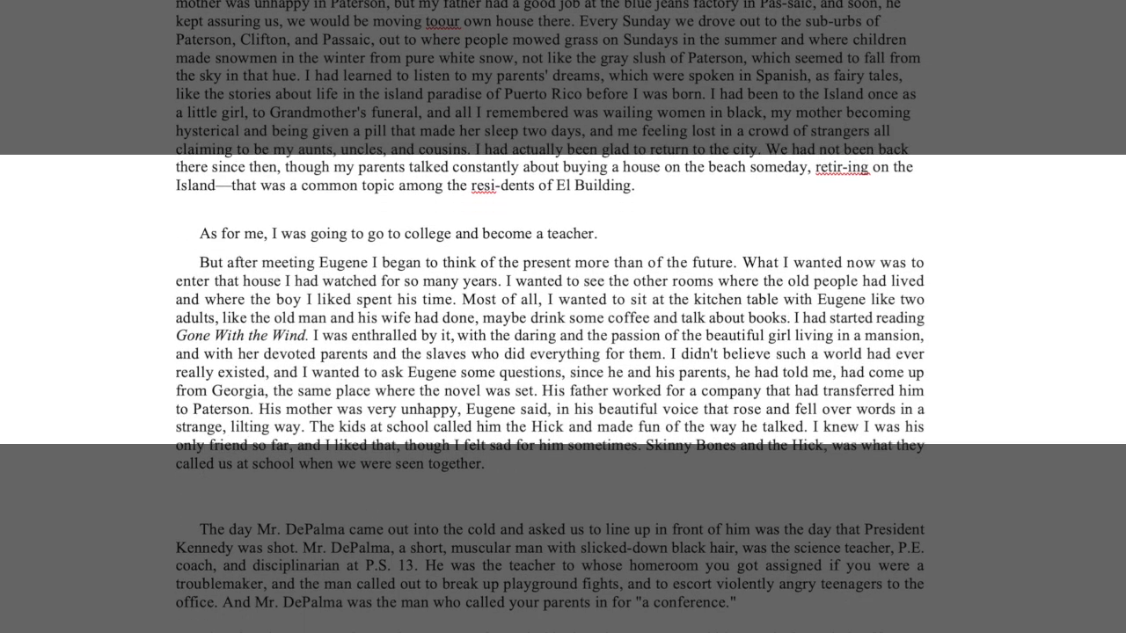
scroll("down", 3)
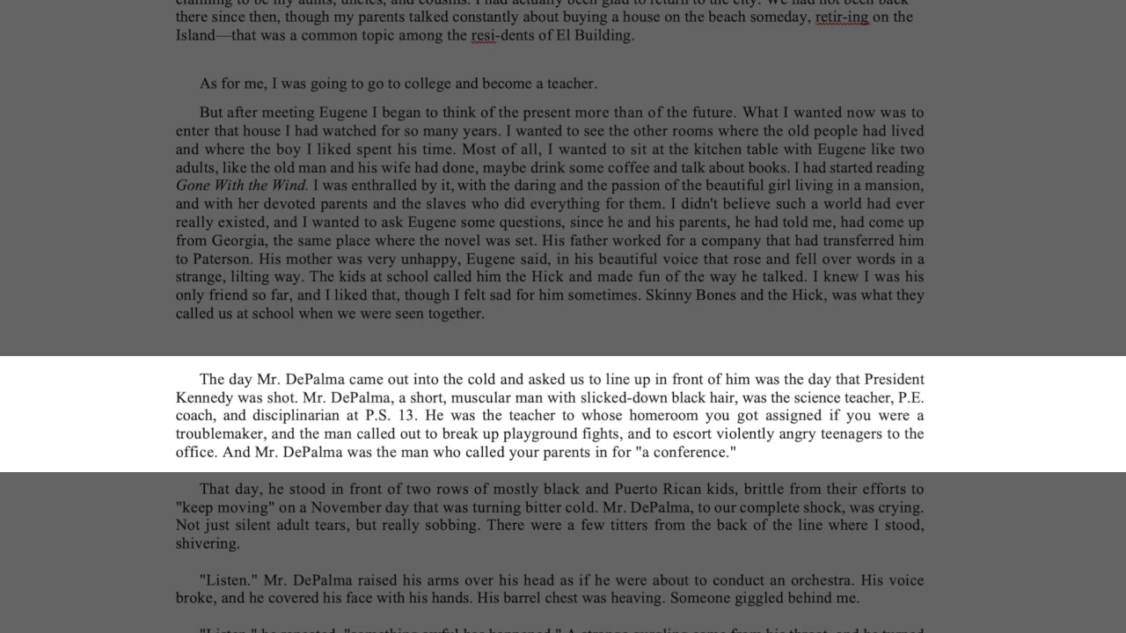
scroll("down", 3)
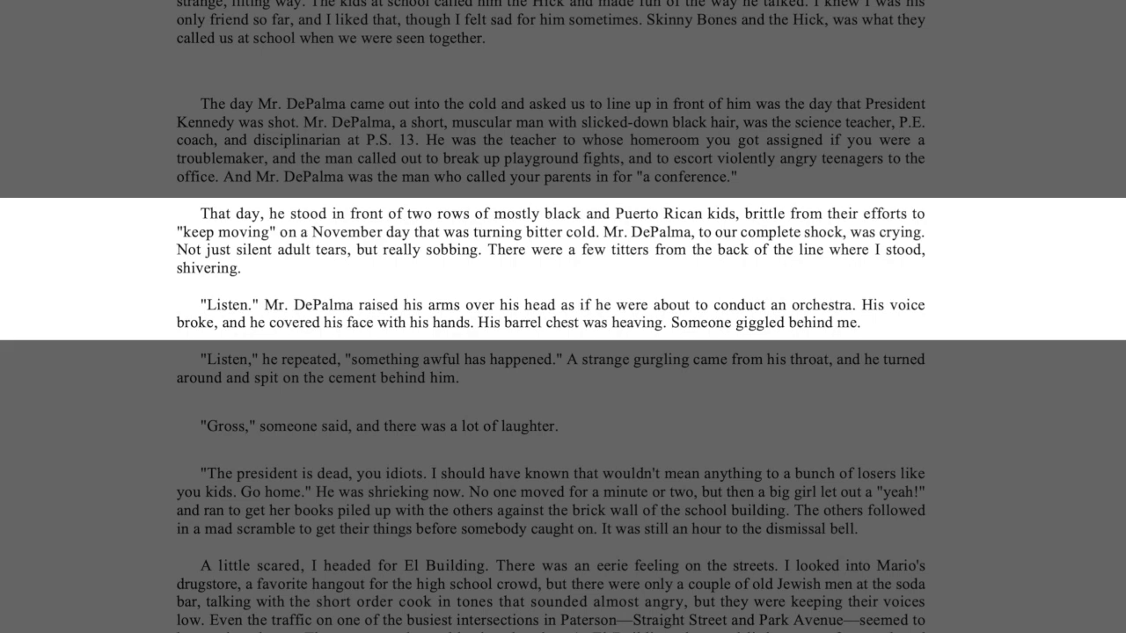
scroll("down", 3)
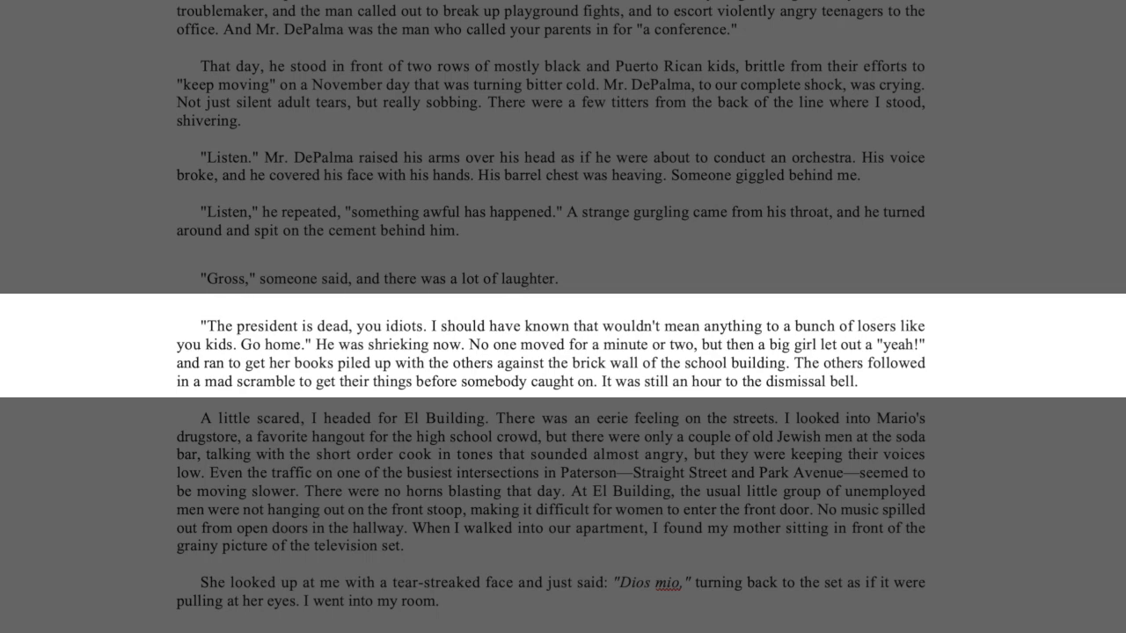
scroll("down", 3)
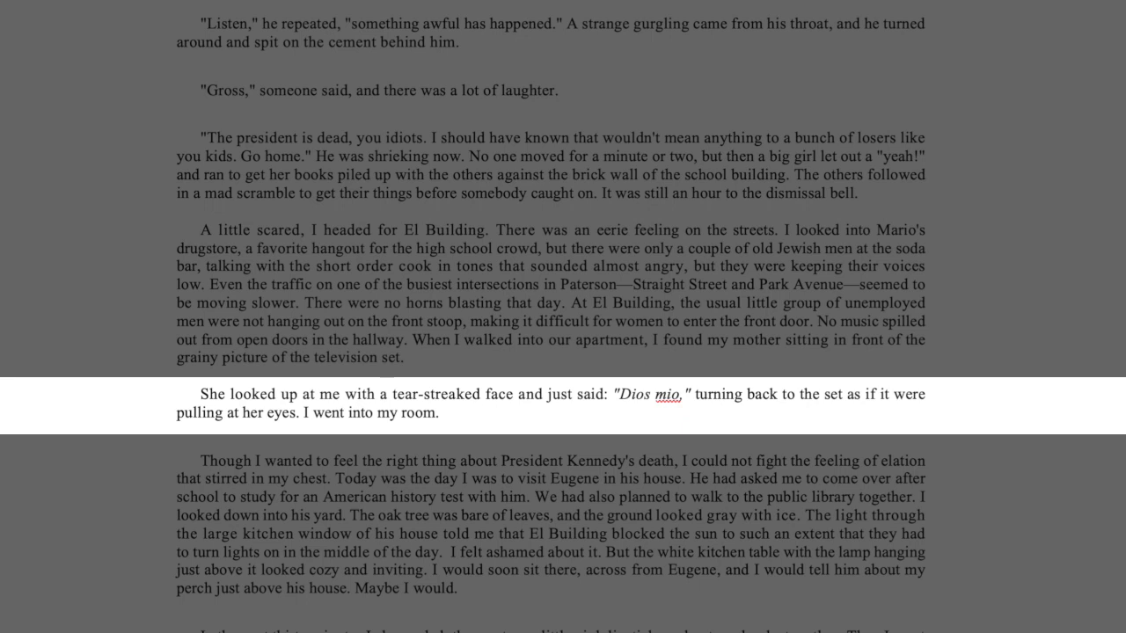
scroll("down", 3)
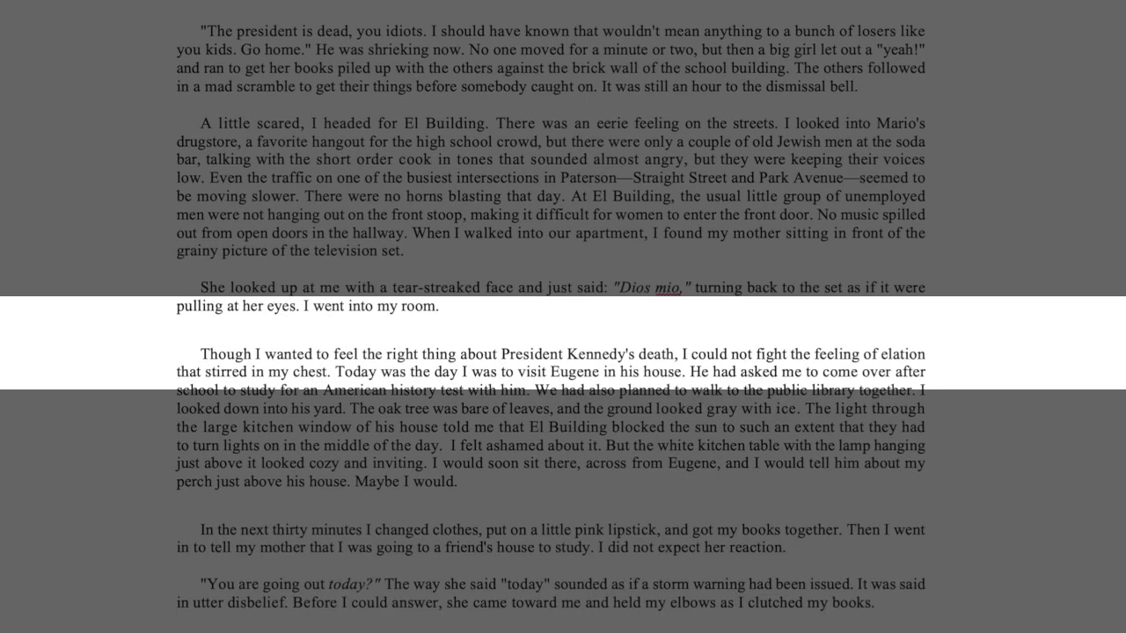
scroll("down", 3)
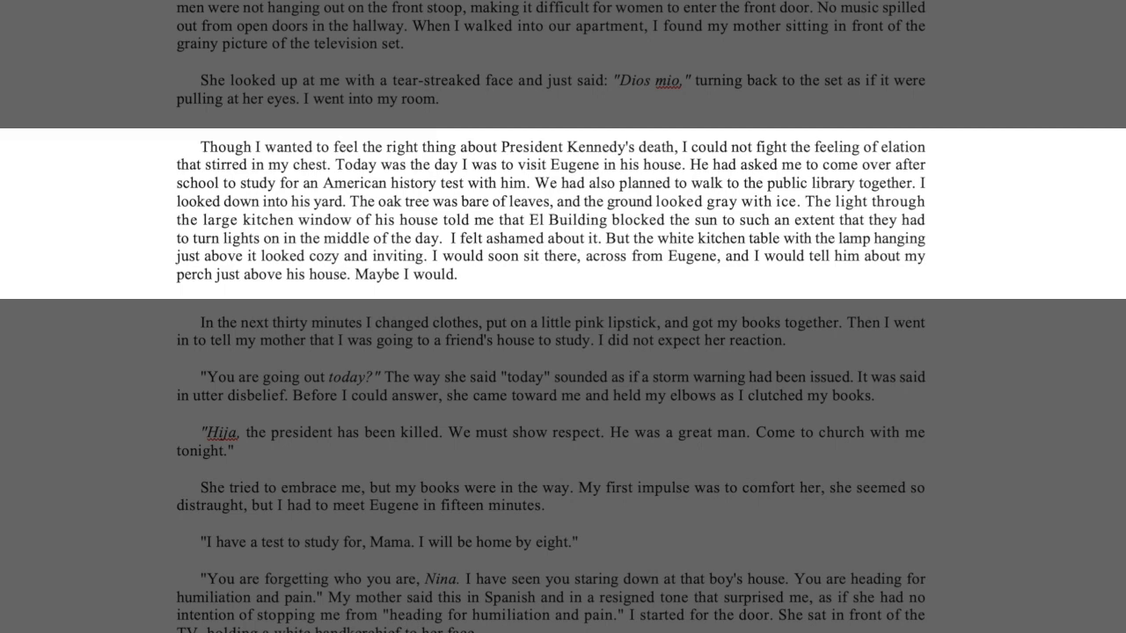
scroll("down", 3)
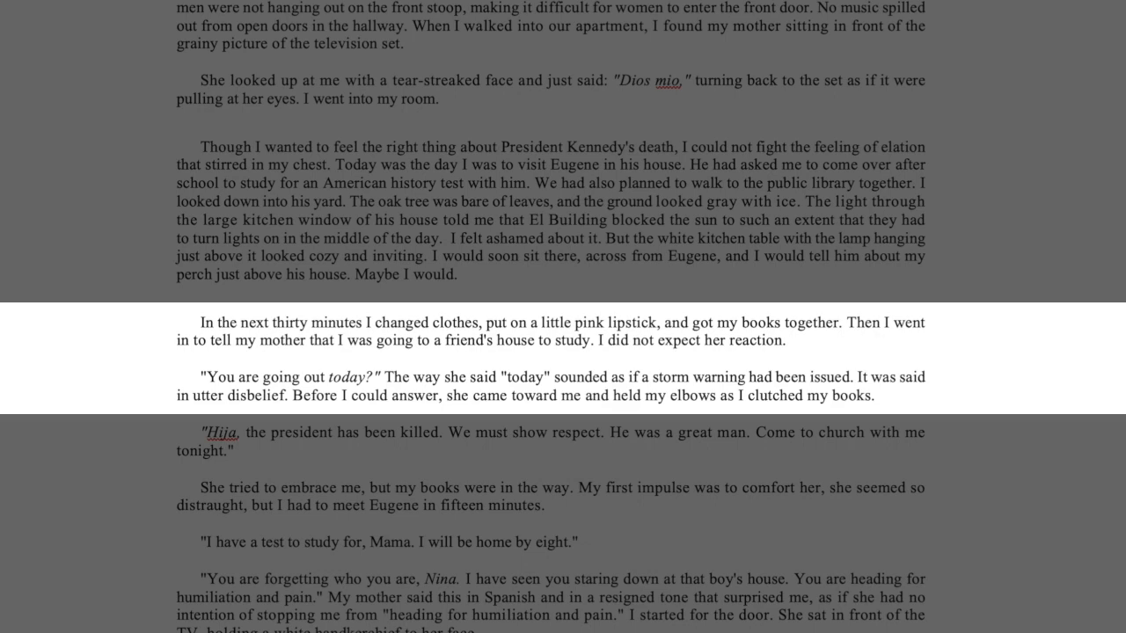
scroll("down", 3)
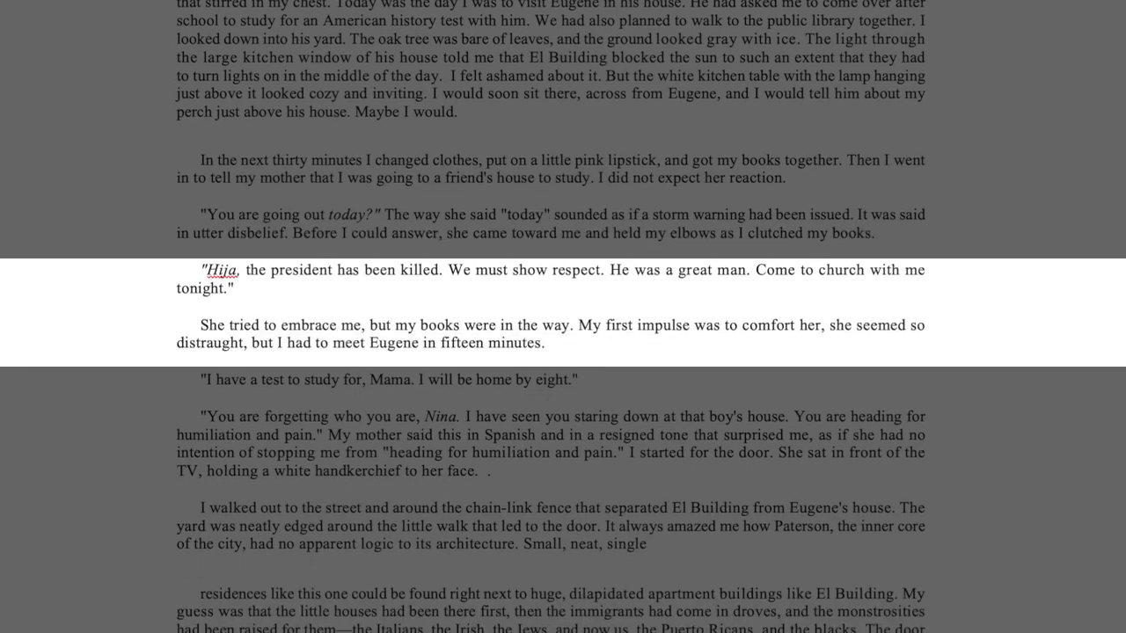
scroll("down", 3)
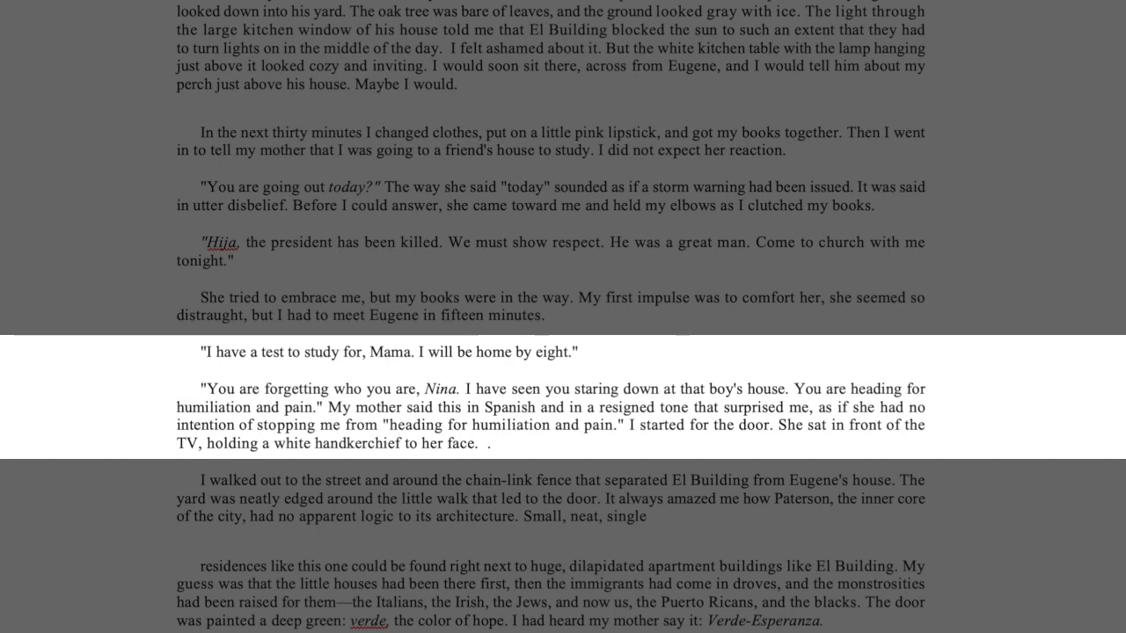
scroll("down", 3)
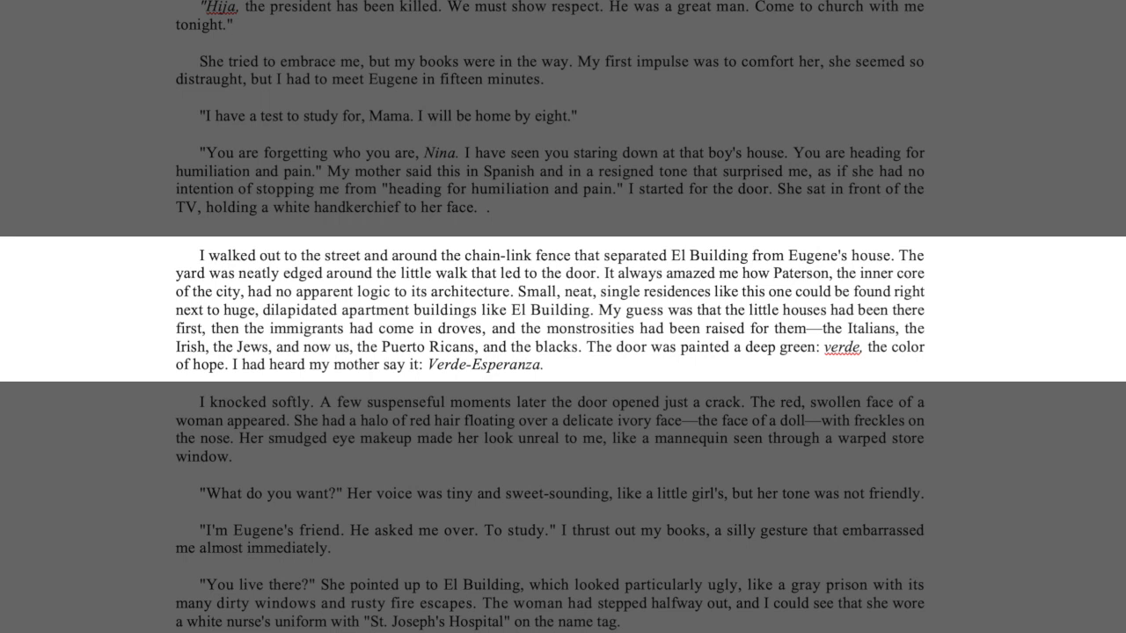
scroll("down", 3)
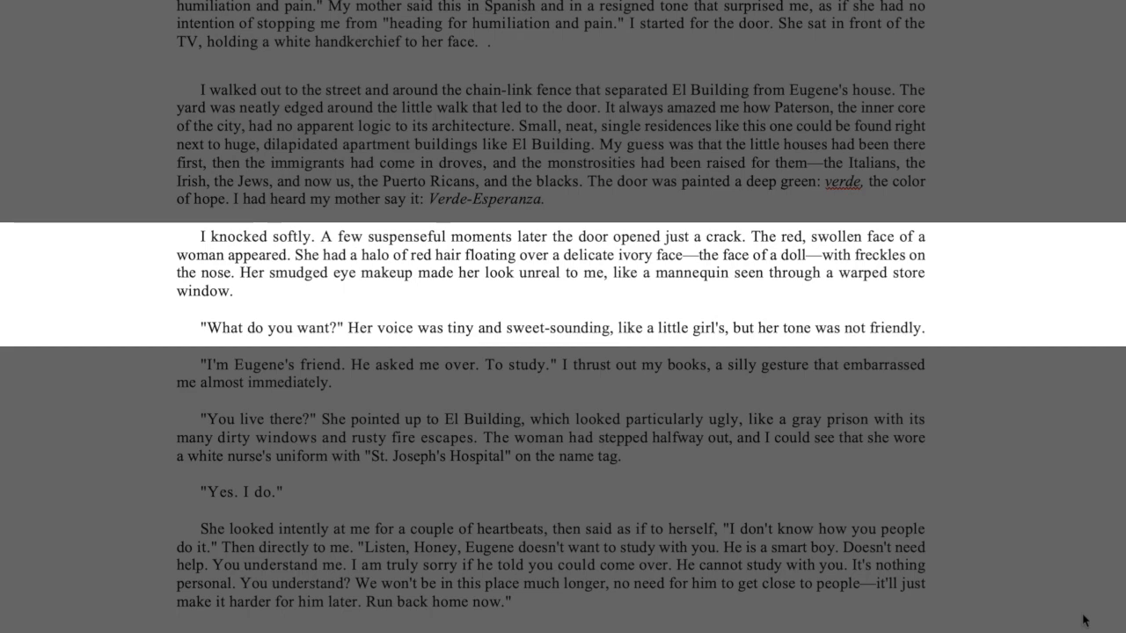
scroll("down", 3)
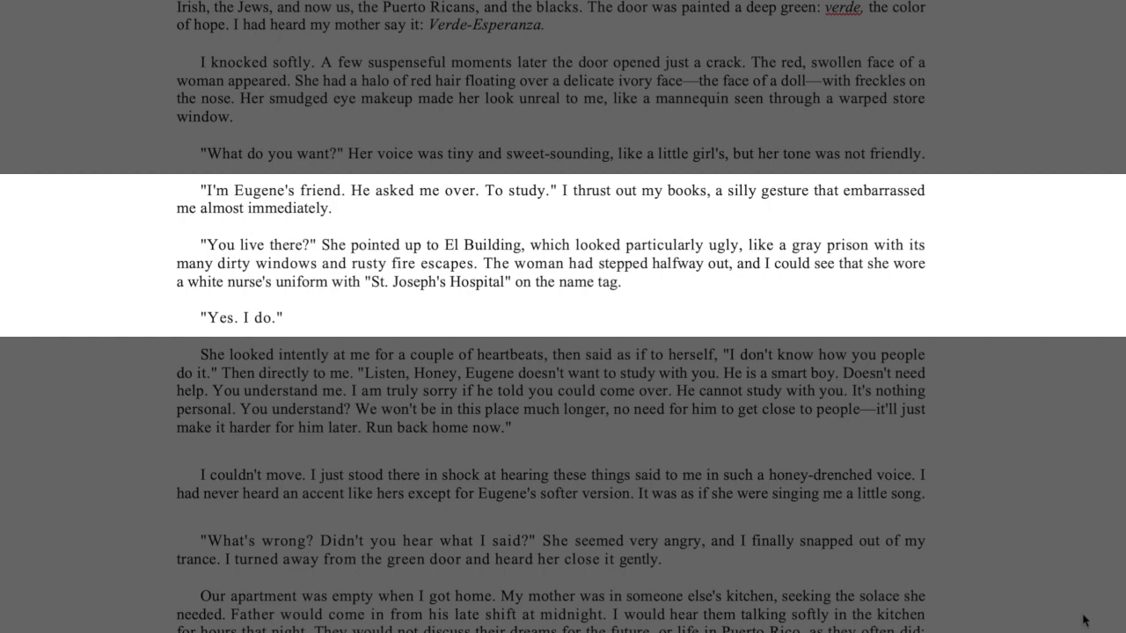
scroll("down", 3)
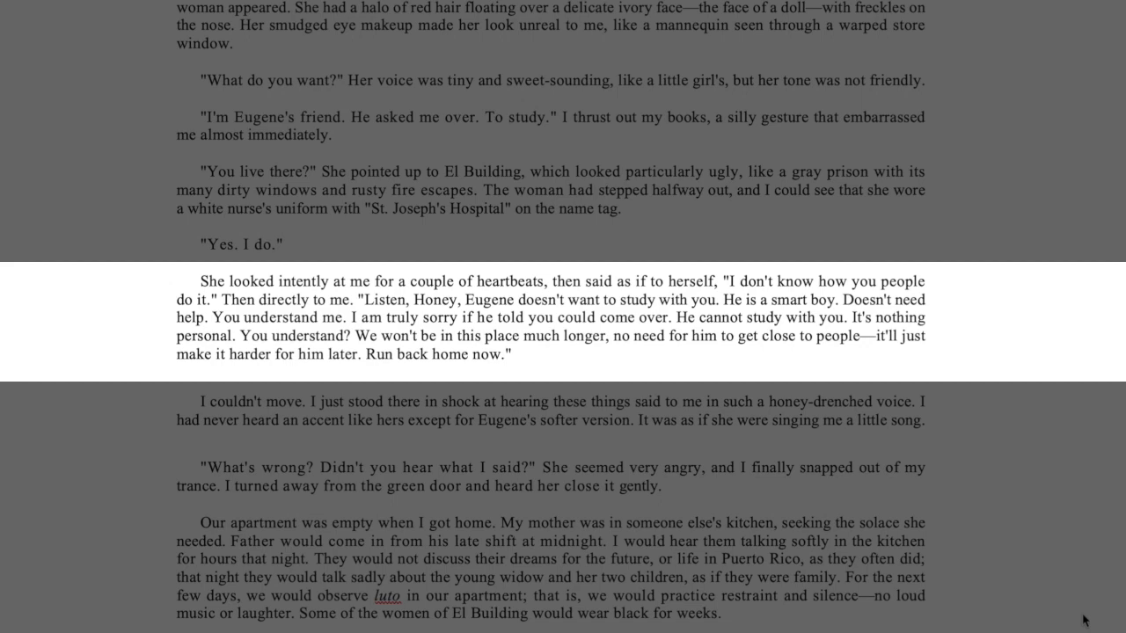
scroll("down", 3)
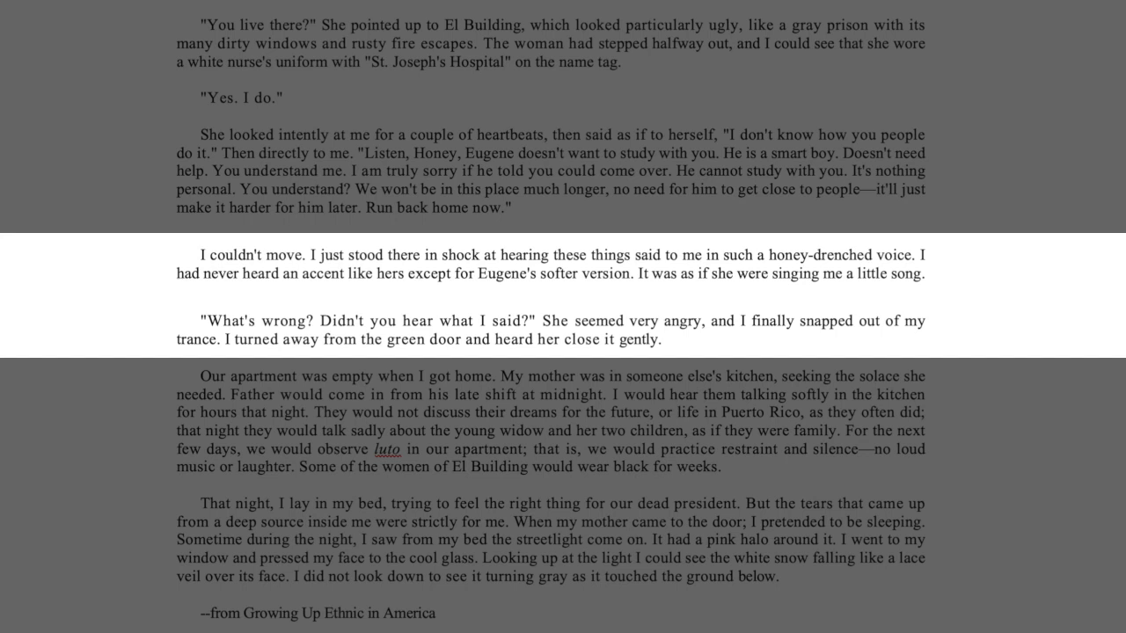
scroll("down", 3)
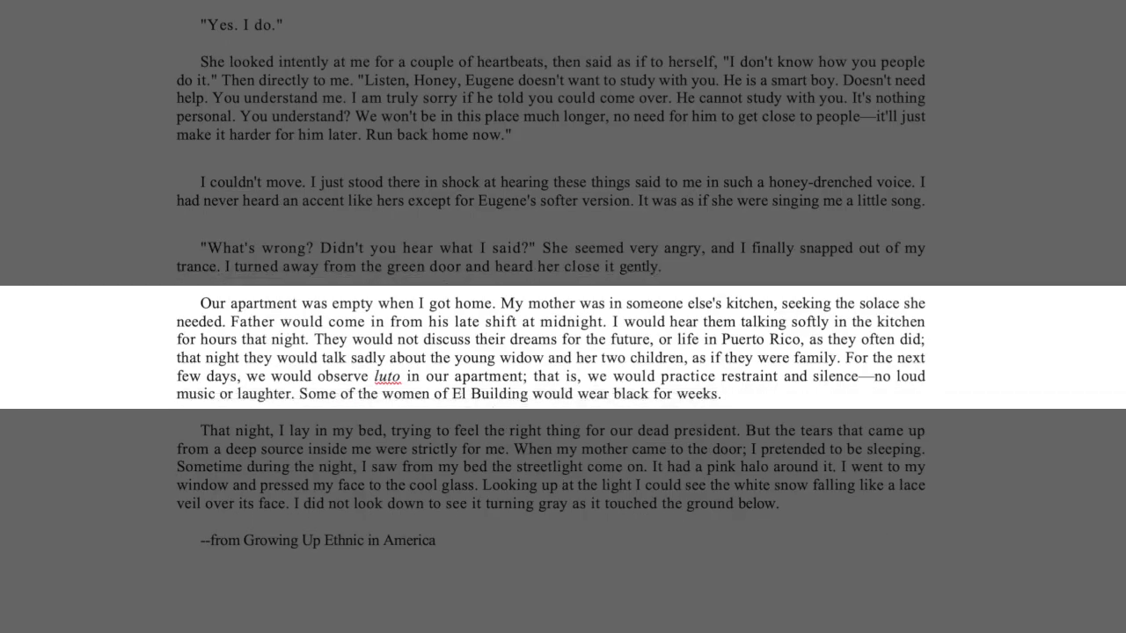